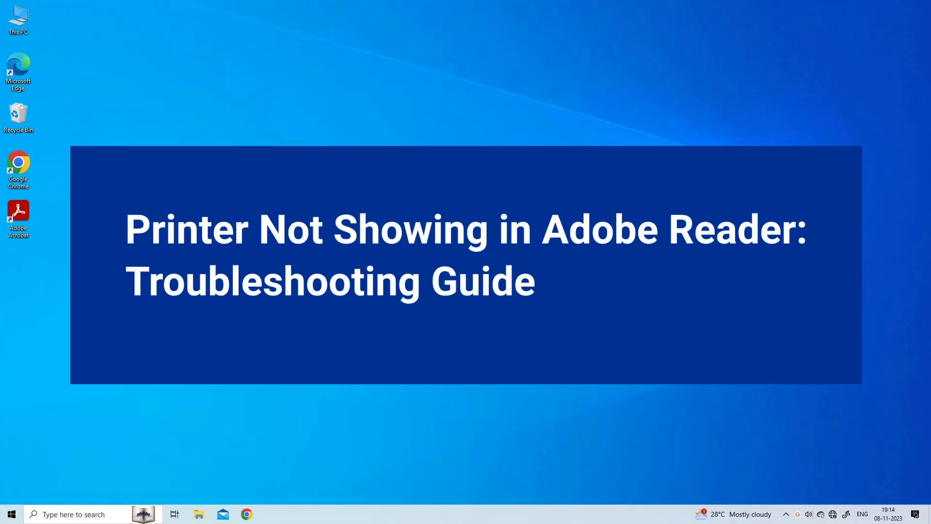
Search for Control Panel, open Hardware and Sound's Devices and Printers, and right-click a device
{"action": "left_click", "coordinate": [367, 456]}
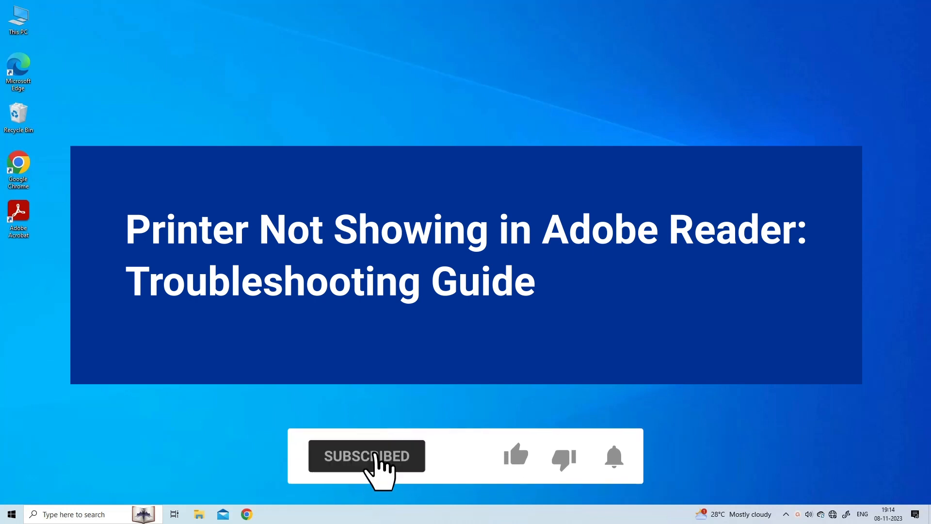
{"action": "left_click", "coordinate": [516, 456]}
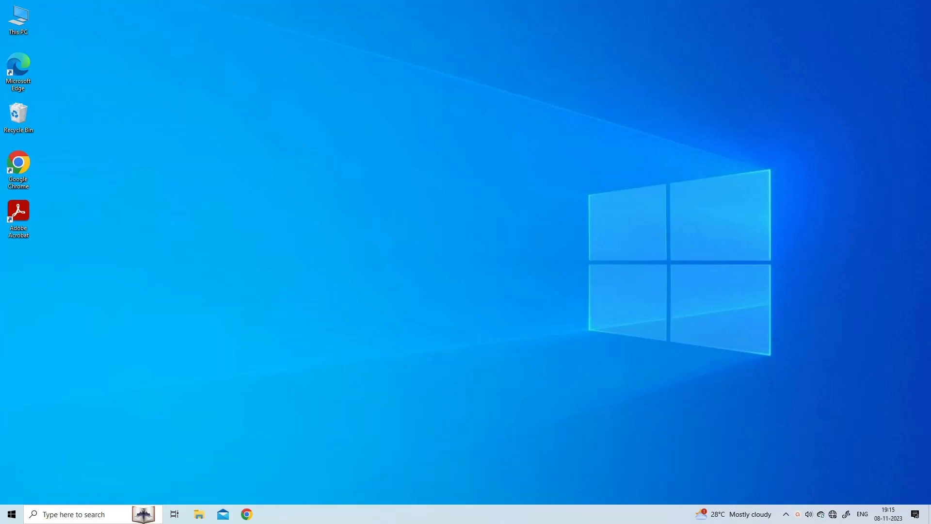
{"action": "type", "text": "control panel"}
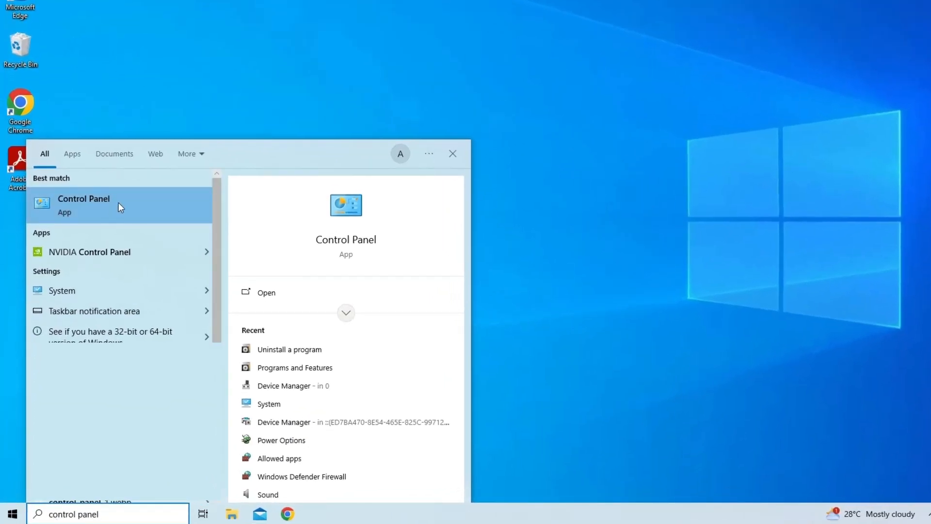
{"action": "left_click", "coordinate": [84, 204]}
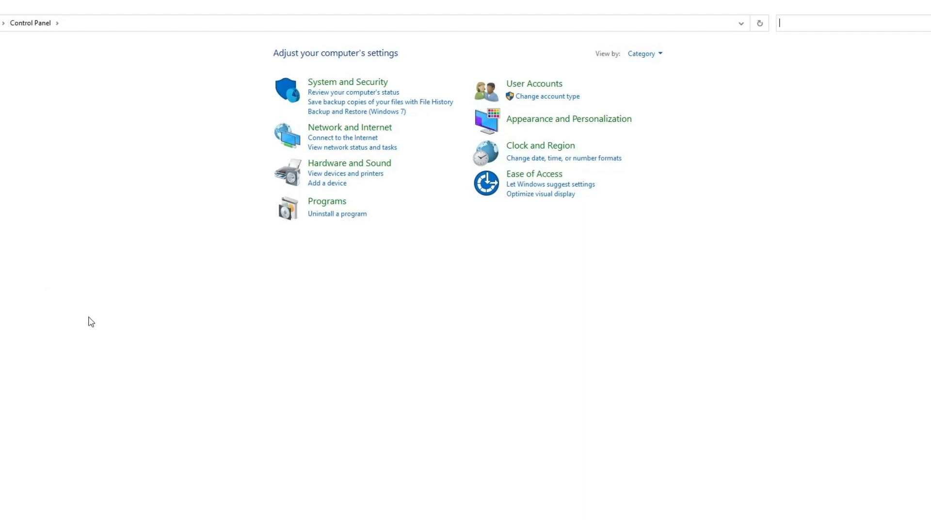
{"action": "mouse_move", "coordinate": [359, 167]}
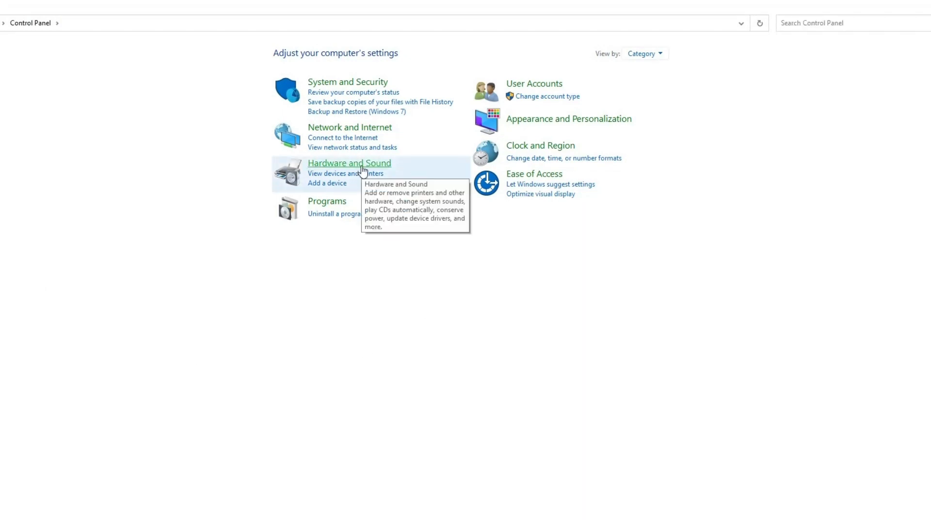
{"action": "left_click", "coordinate": [349, 163]}
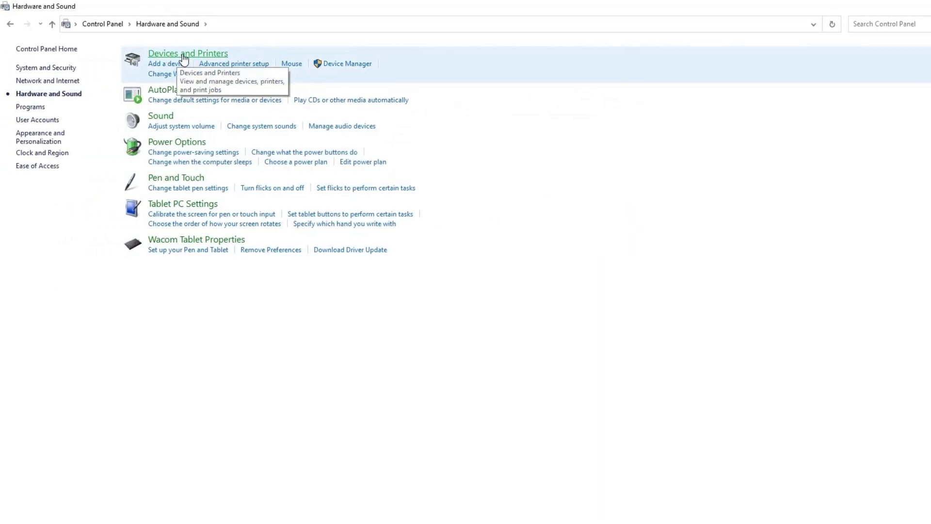
{"action": "left_click", "coordinate": [189, 53]}
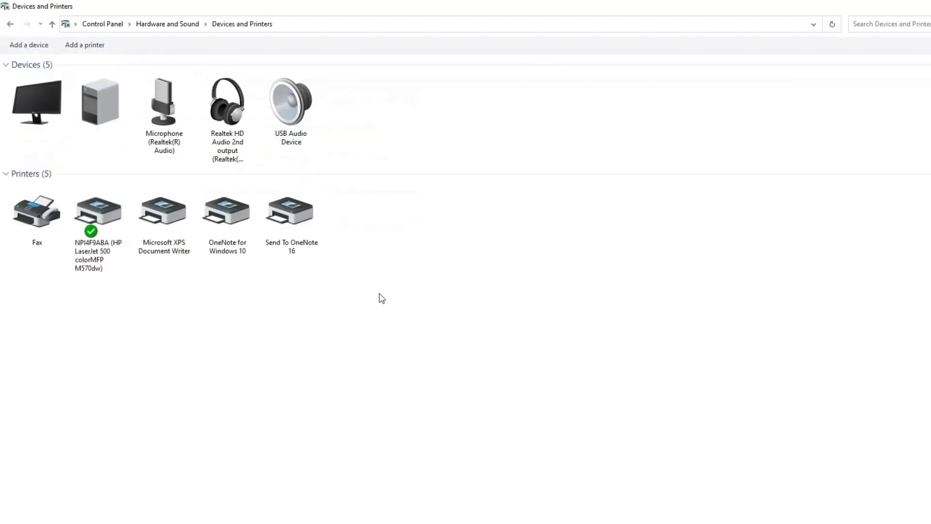
{"action": "right_click", "coordinate": [97, 213]}
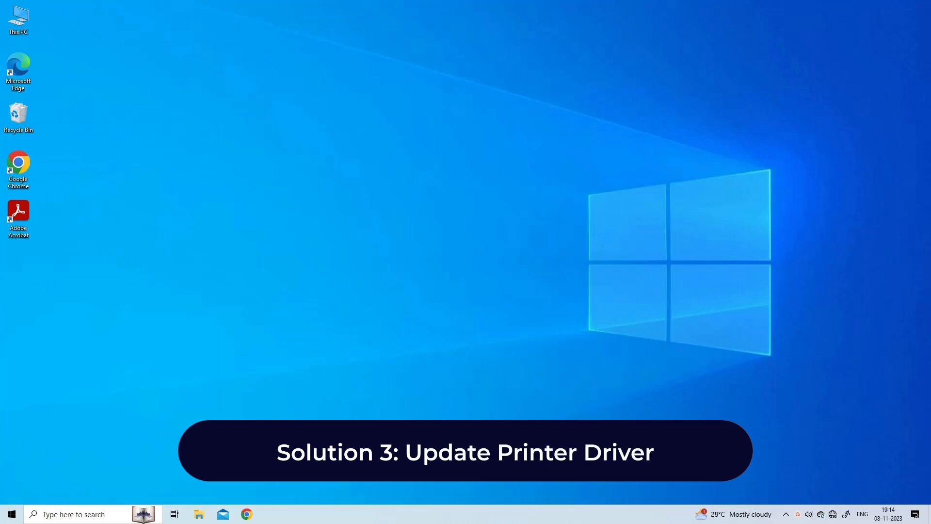
Launch devmgmt.msc and search automatically for an updated Microsoft Print to PDF driver
{"action": "key", "text": "Win+r"}
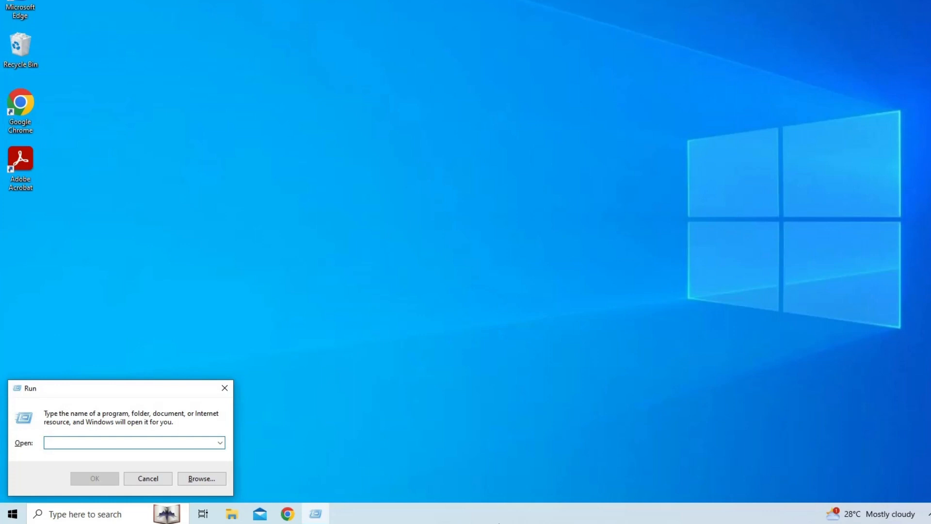
{"action": "type", "text": "devmgmt"}
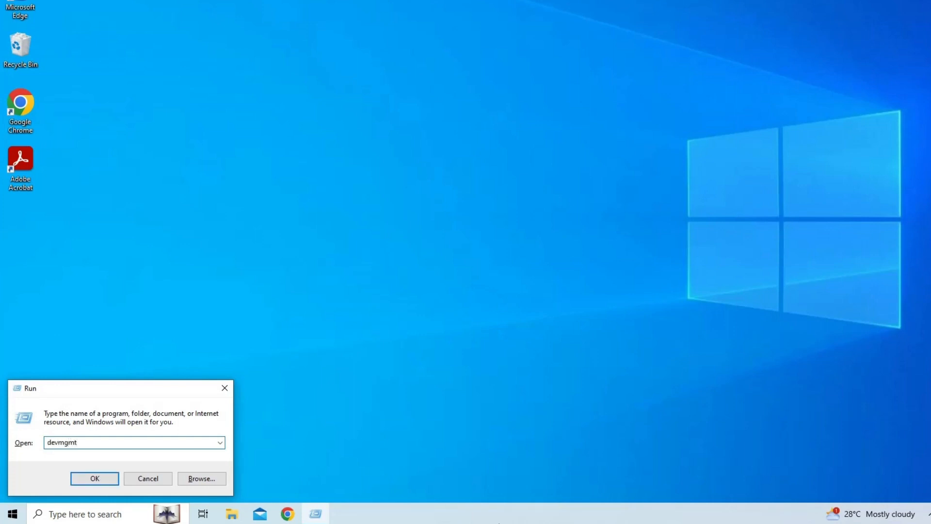
{"action": "type", "text": ".msc"}
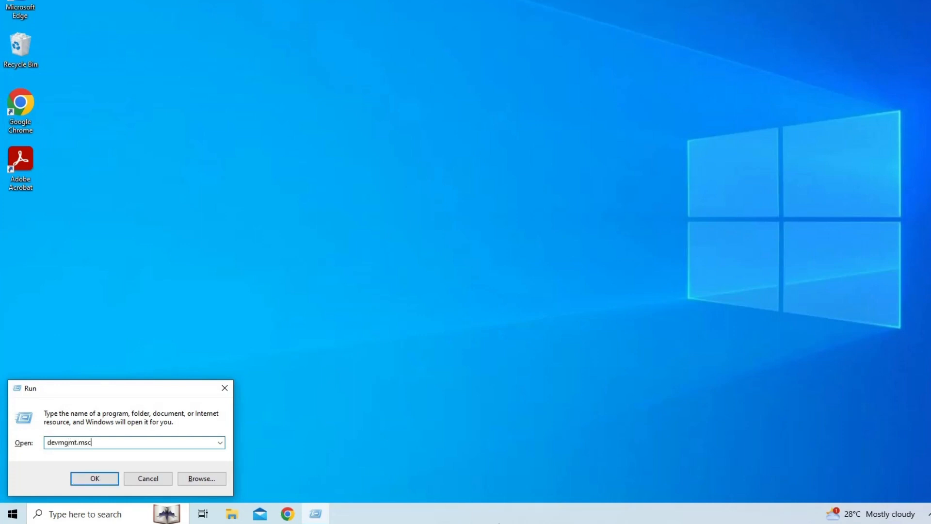
{"action": "left_click", "coordinate": [94, 479]}
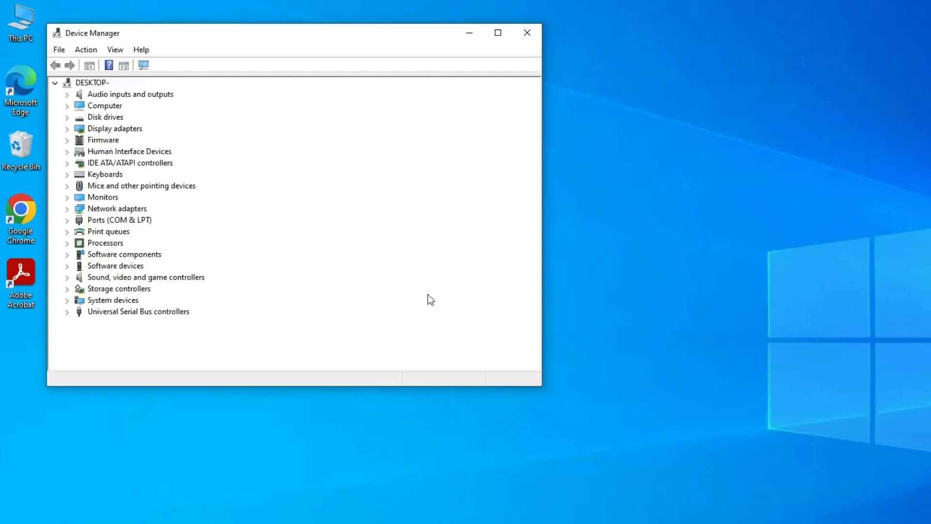
{"action": "mouse_move", "coordinate": [423, 309]}
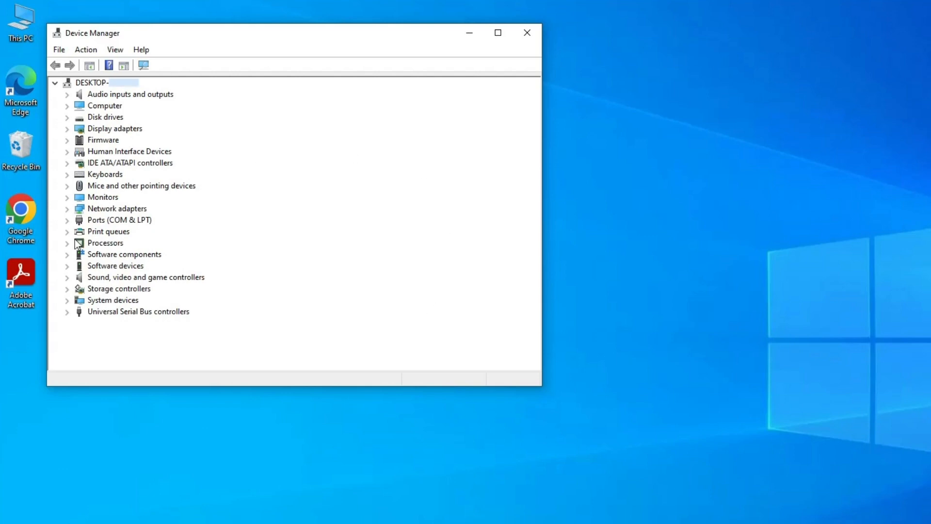
{"action": "left_click", "coordinate": [66, 231]}
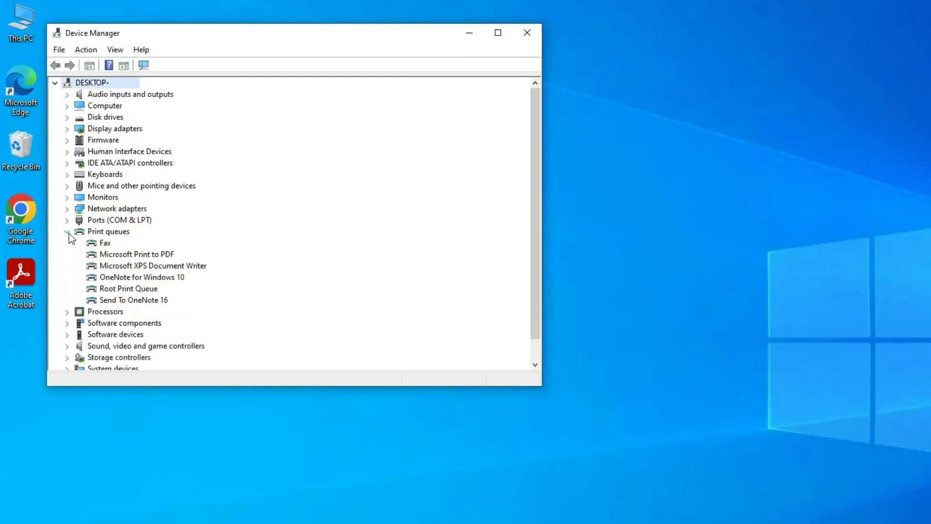
{"action": "left_click", "coordinate": [136, 255]}
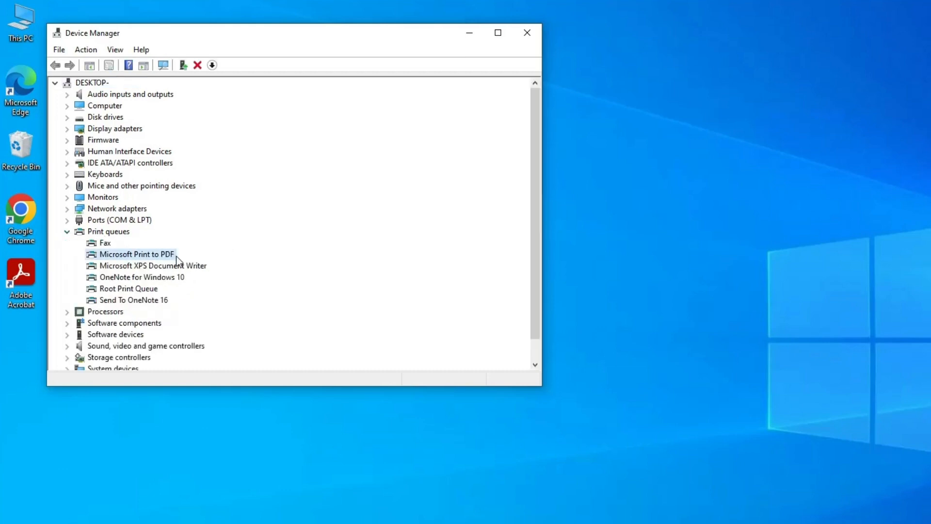
{"action": "right_click", "coordinate": [129, 253]}
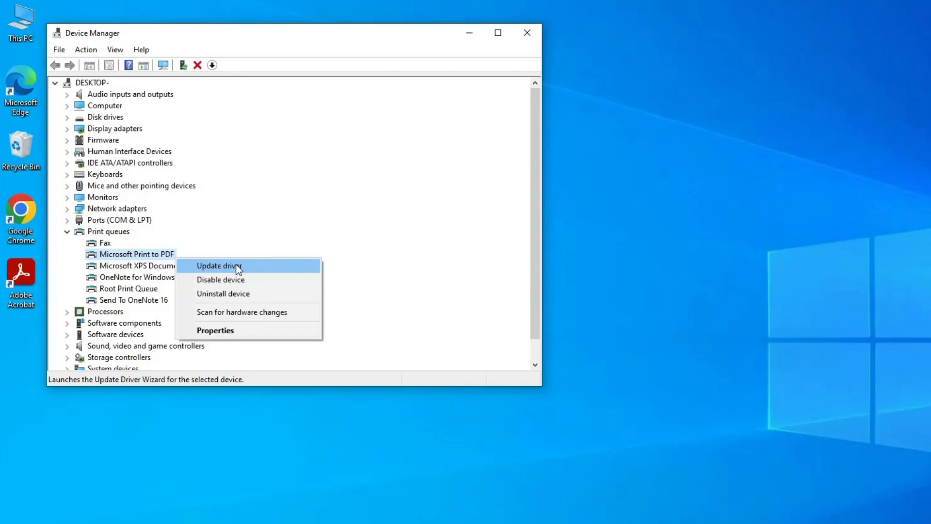
{"action": "left_click", "coordinate": [219, 266]}
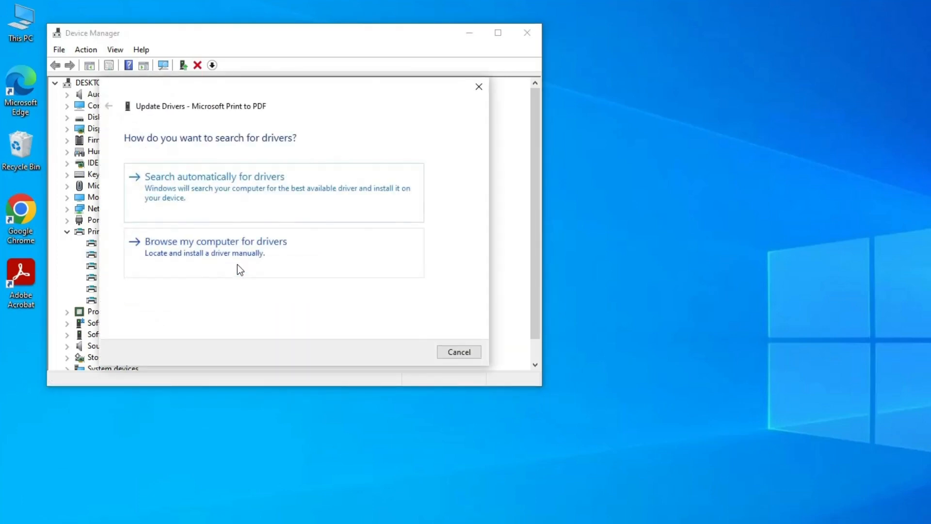
{"action": "mouse_move", "coordinate": [232, 196]}
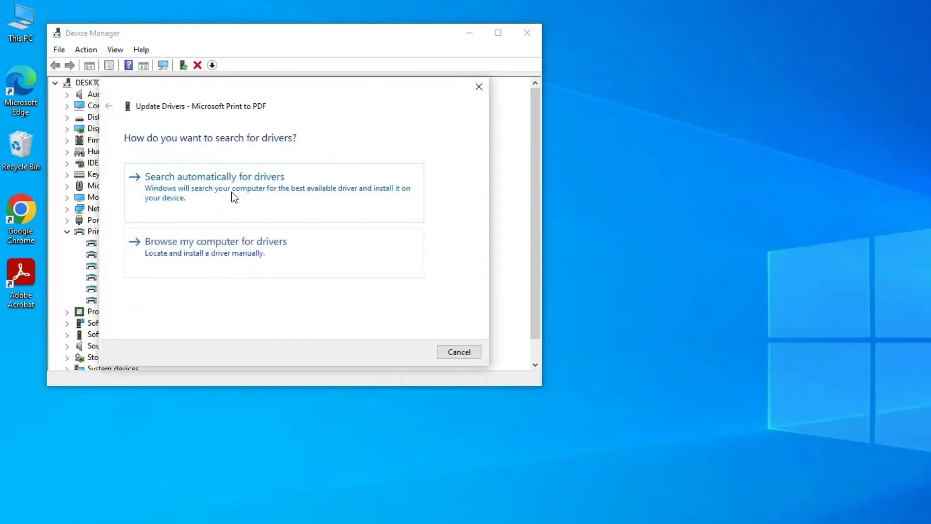
{"action": "left_click", "coordinate": [215, 177]}
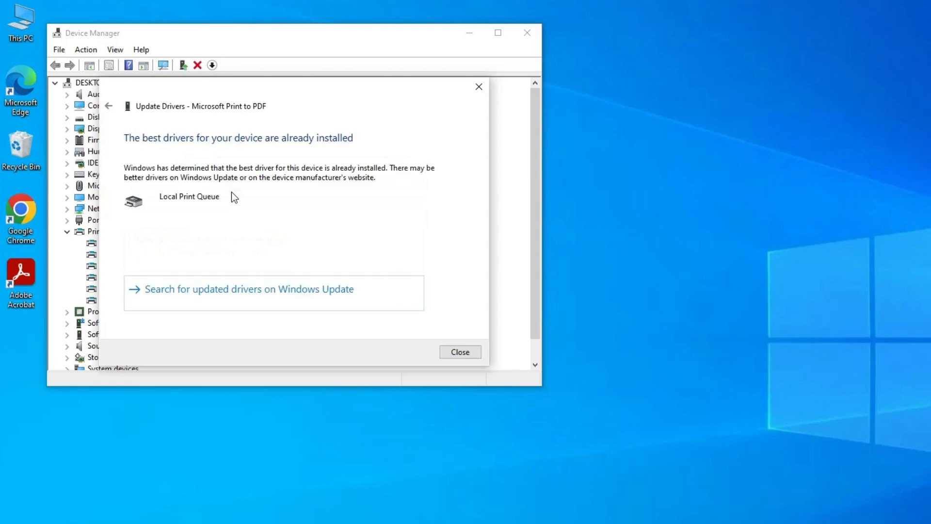
{"action": "left_click", "coordinate": [461, 352]}
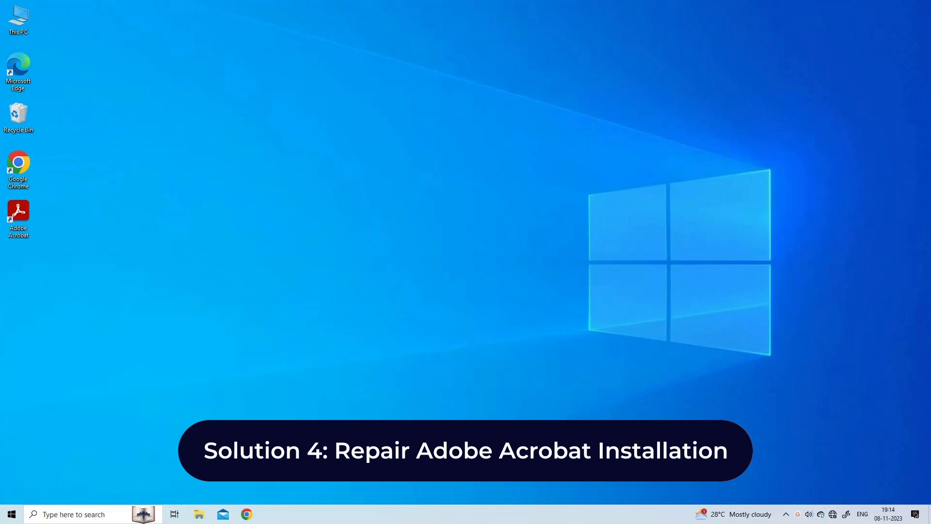
Launch Acrobat Reader and confirm Help > Repair installation
{"action": "double_click", "coordinate": [19, 211]}
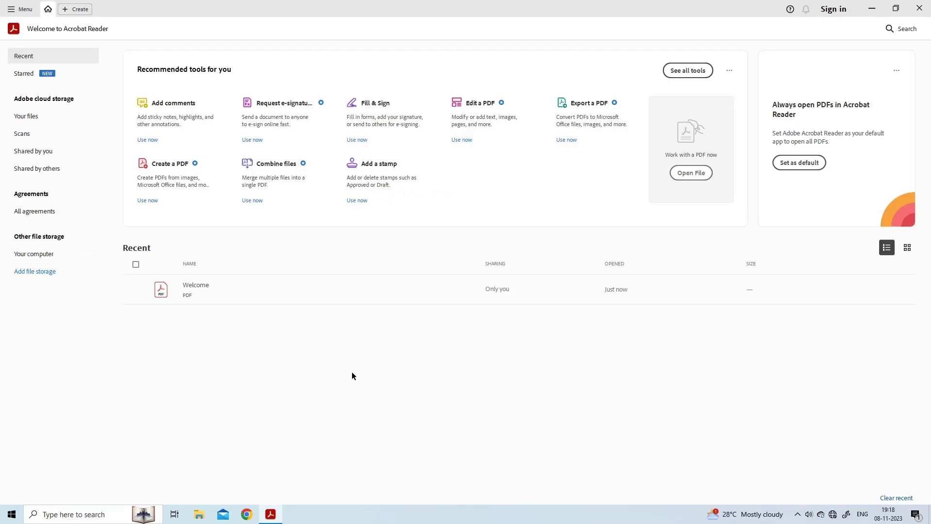
{"action": "left_click", "coordinate": [23, 9]}
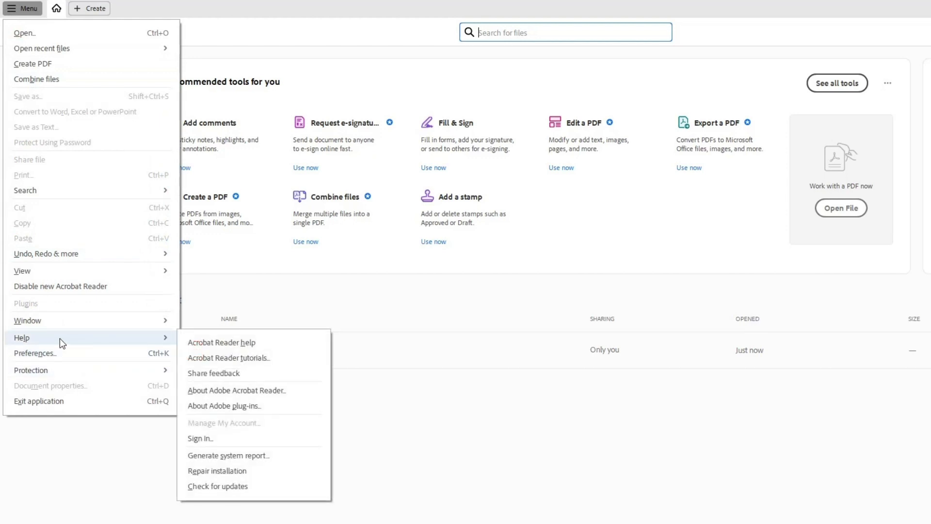
{"action": "mouse_move", "coordinate": [208, 474]}
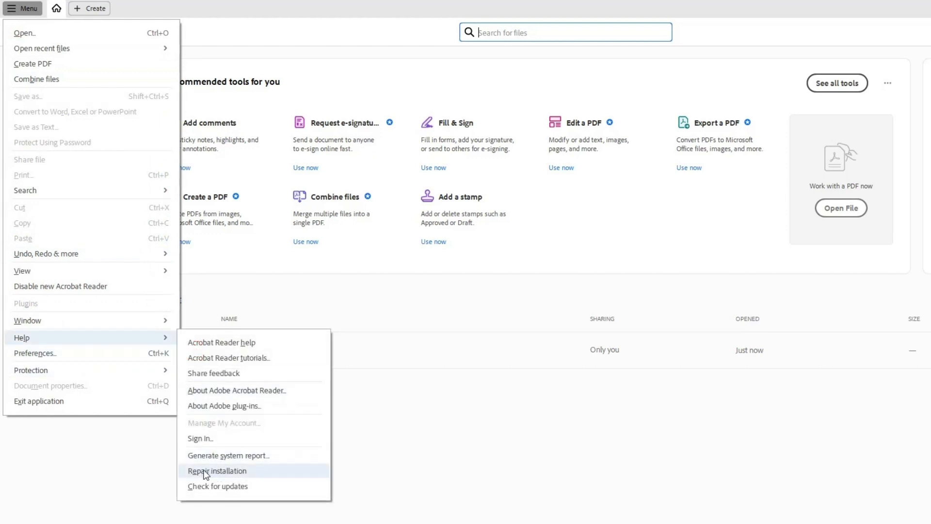
{"action": "left_click", "coordinate": [218, 472]}
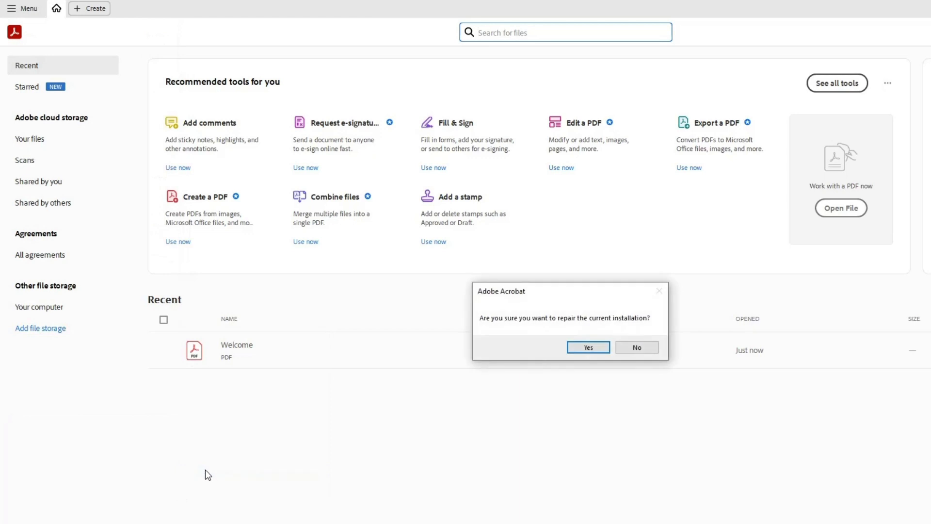
{"action": "left_click", "coordinate": [588, 347]}
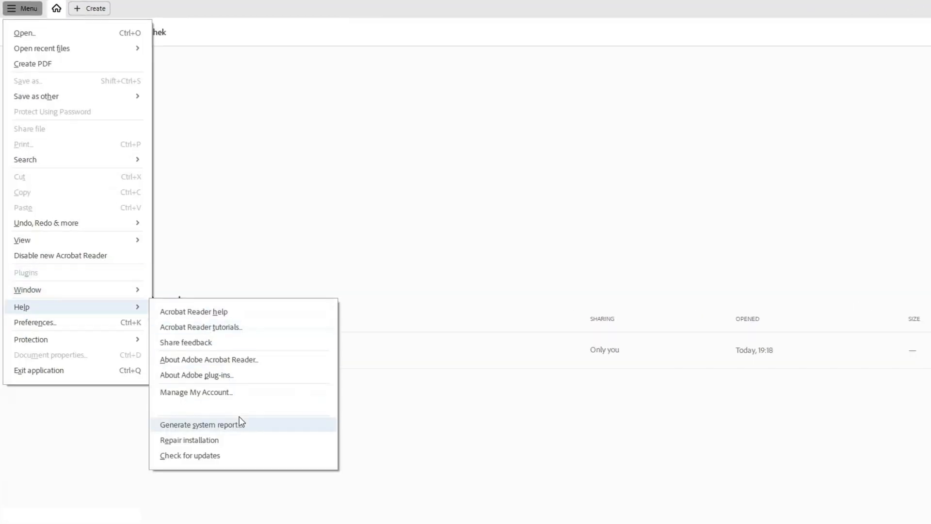
Run Help > Check for updates in Acrobat Reader
{"action": "left_click", "coordinate": [190, 456]}
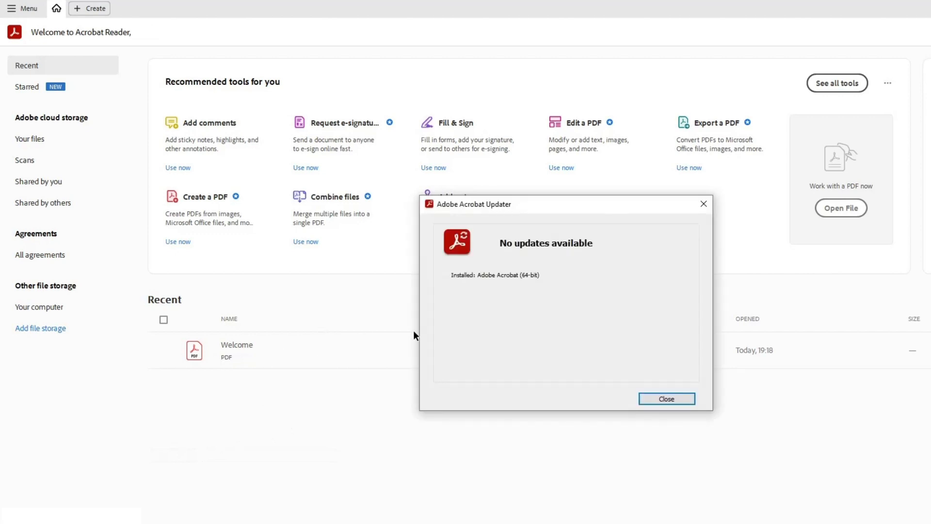
{"action": "mouse_move", "coordinate": [541, 330]}
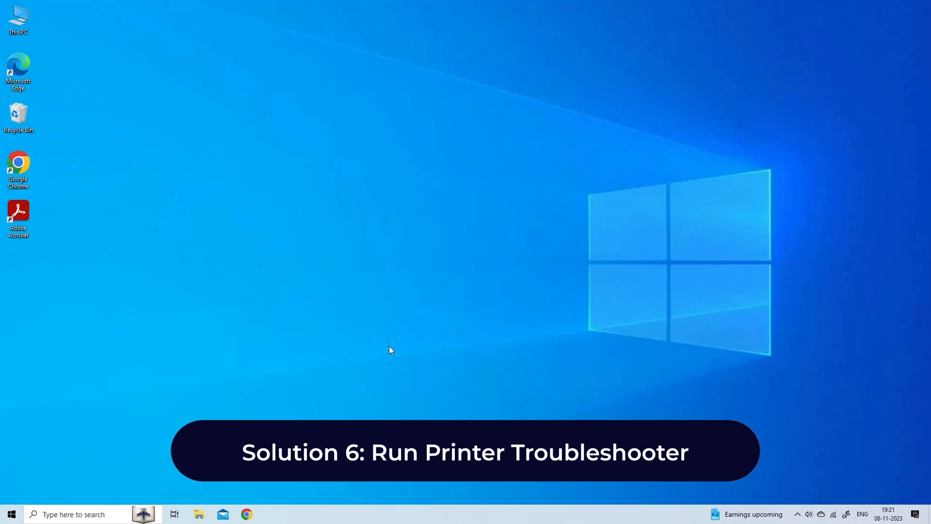
From Start's Settings, open Update & Security > Troubleshoot > Additional troubleshooters and run Printer
{"action": "right_click", "coordinate": [9, 514]}
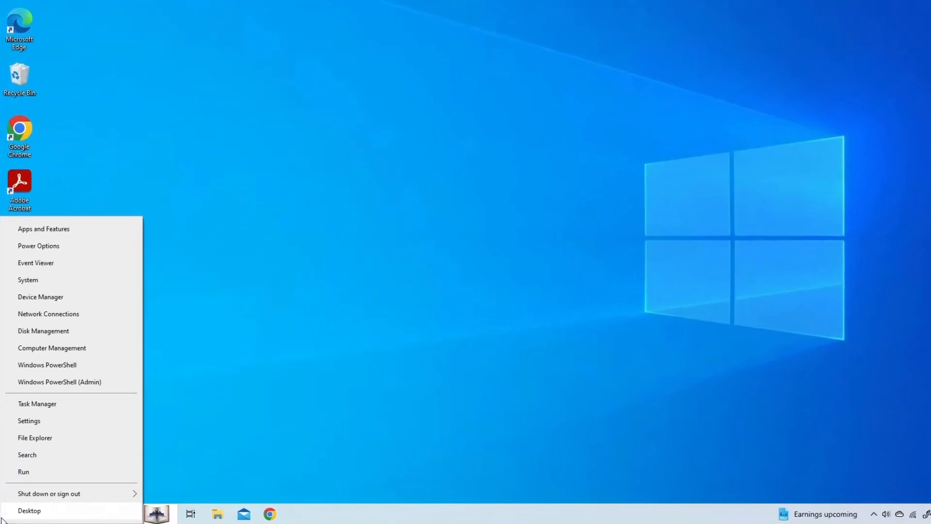
{"action": "left_click", "coordinate": [29, 420]}
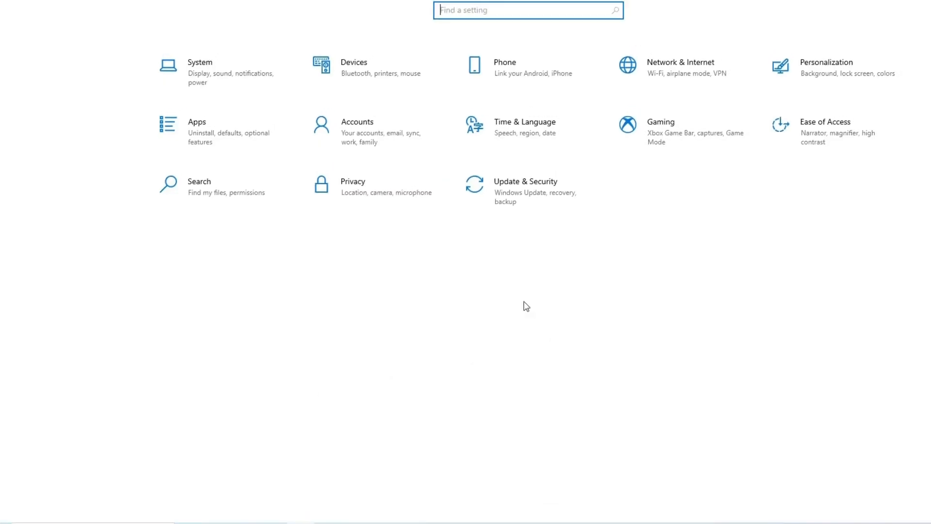
{"action": "left_click", "coordinate": [526, 182]}
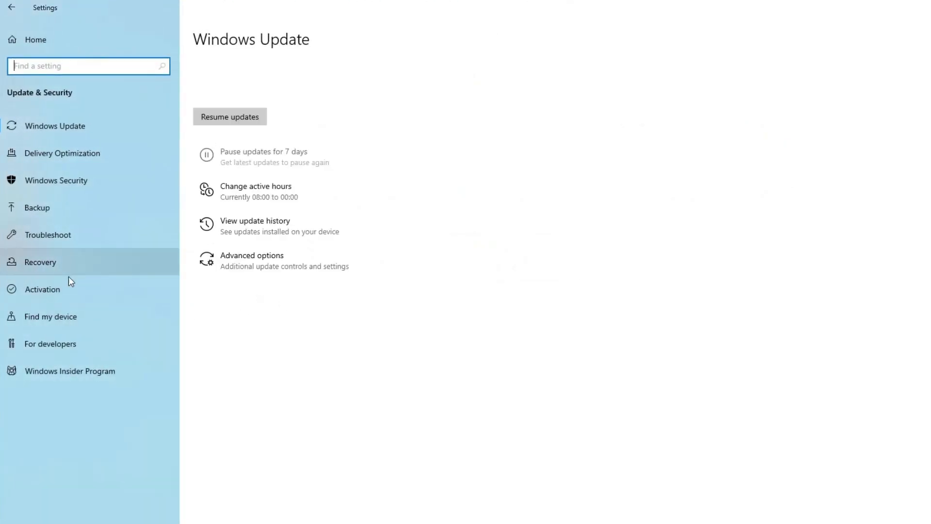
{"action": "left_click", "coordinate": [50, 235]}
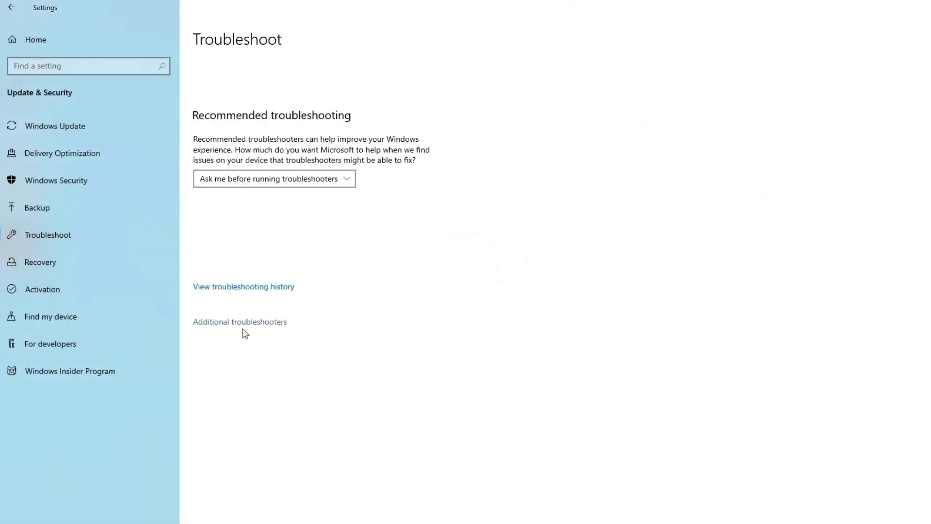
{"action": "left_click", "coordinate": [240, 322]}
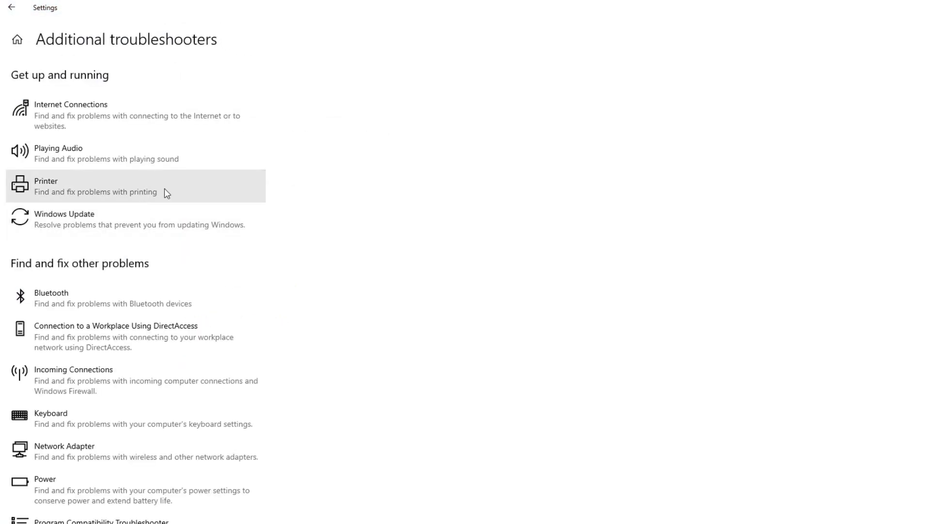
{"action": "left_click", "coordinate": [211, 221]}
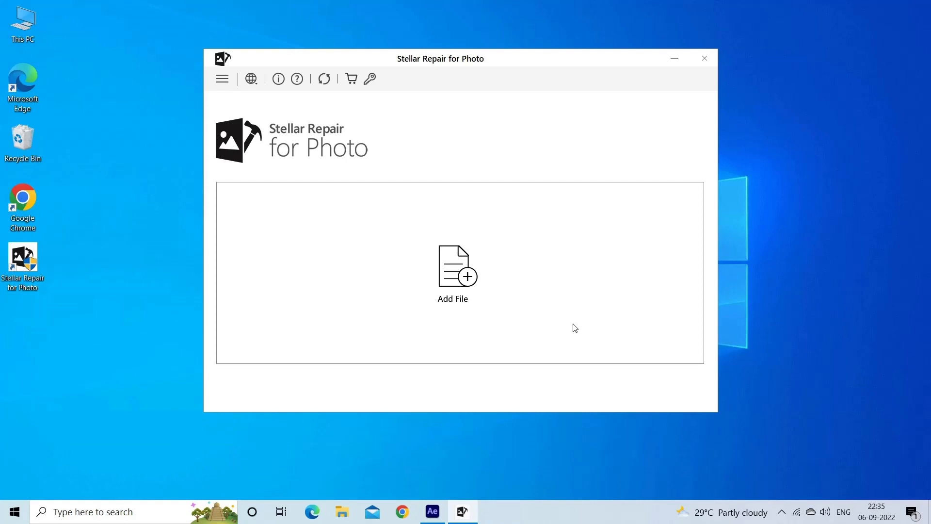
{"action": "mouse_move", "coordinate": [454, 282]}
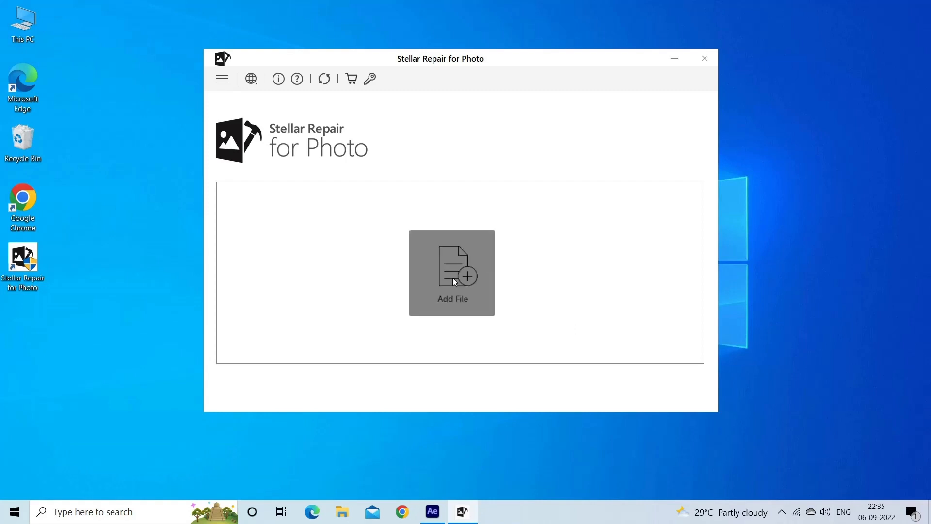
Add New Pic.jpg from USB (T:), repair it, and acknowledge Repair Complete
{"action": "left_click", "coordinate": [452, 273]}
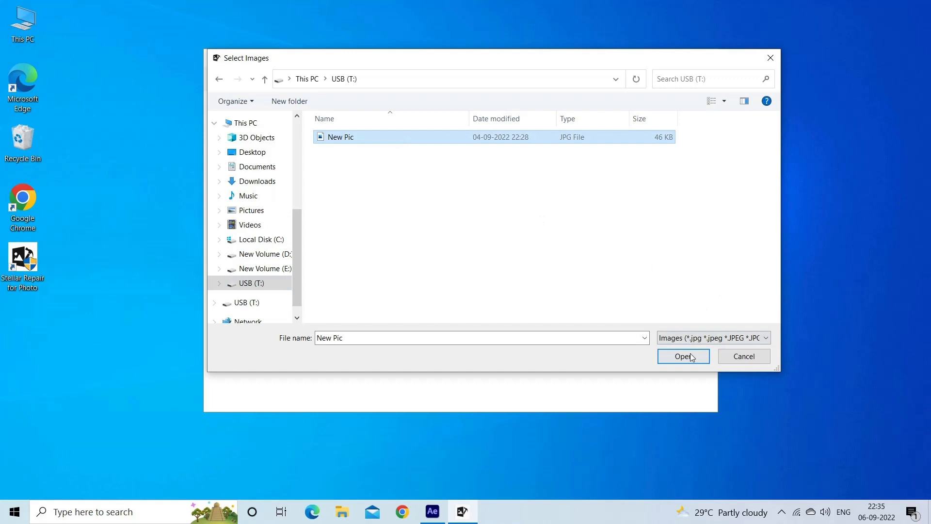
{"action": "left_click", "coordinate": [684, 356]}
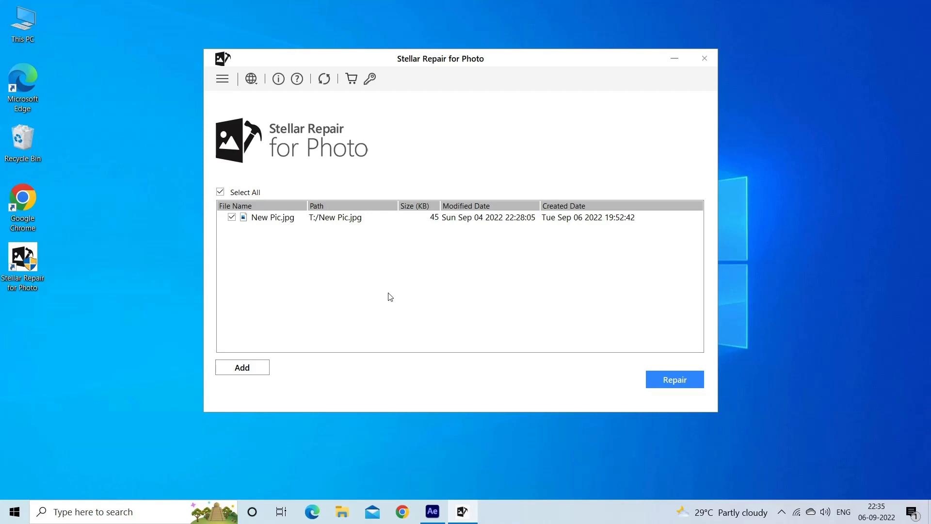
{"action": "mouse_move", "coordinate": [737, 335]}
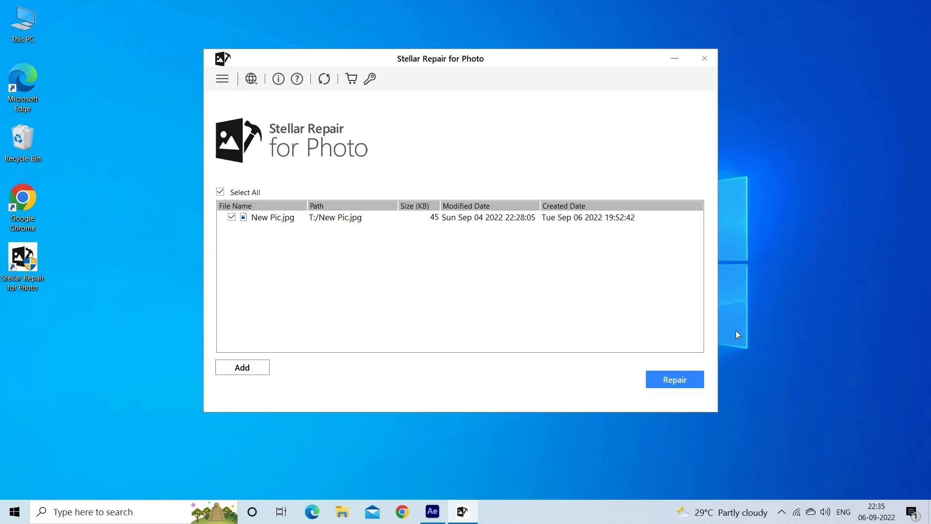
{"action": "left_click", "coordinate": [674, 380]}
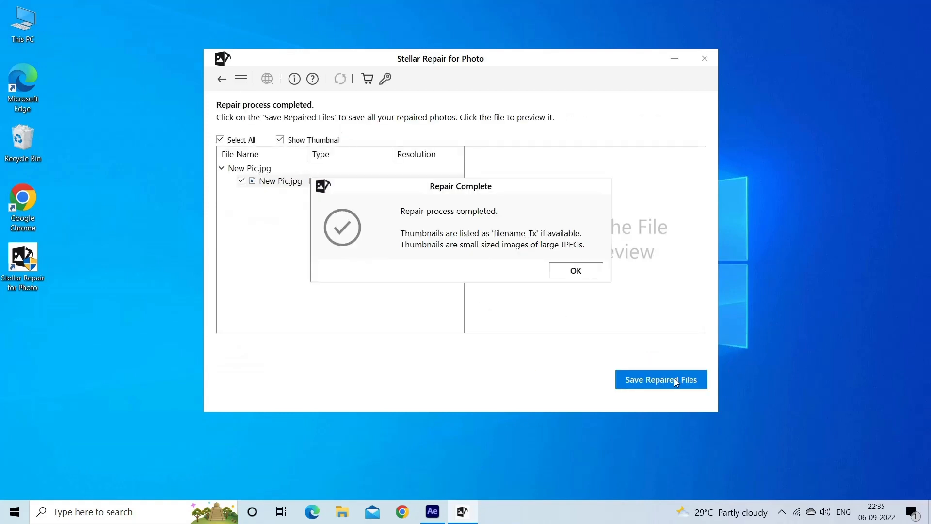
{"action": "left_click", "coordinate": [576, 270]}
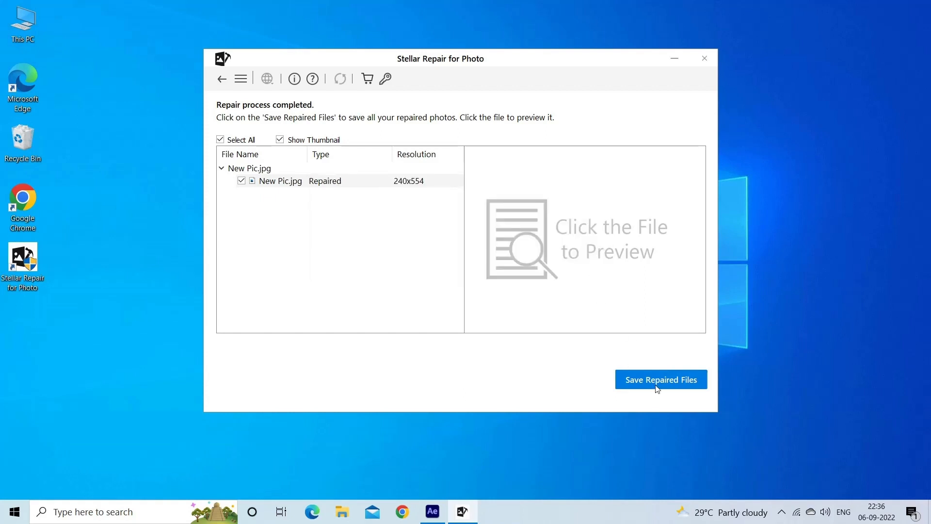
{"action": "mouse_move", "coordinate": [654, 380]}
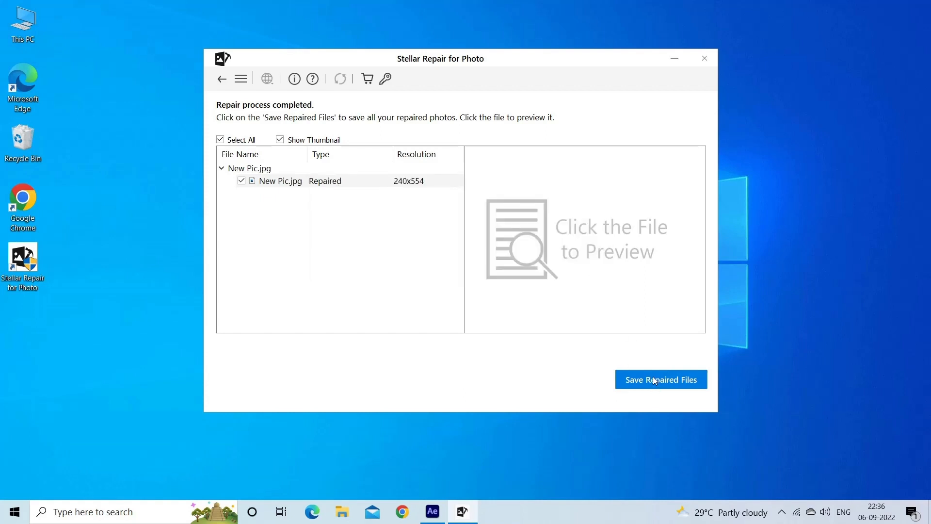